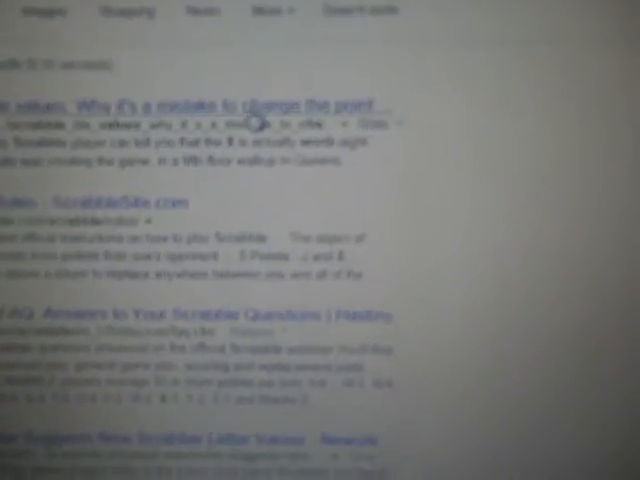
scroll(down, 3)
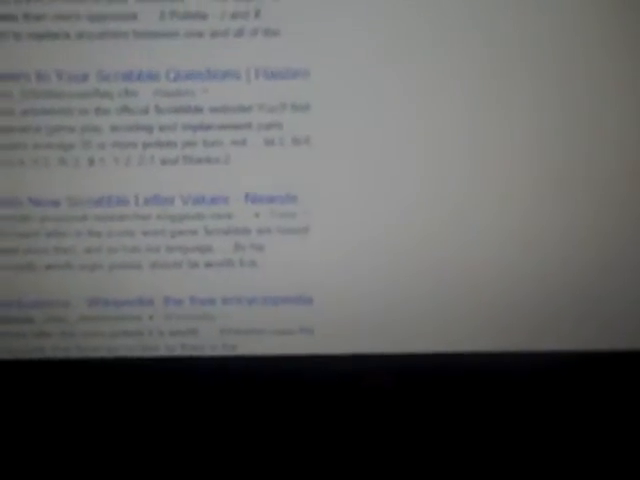